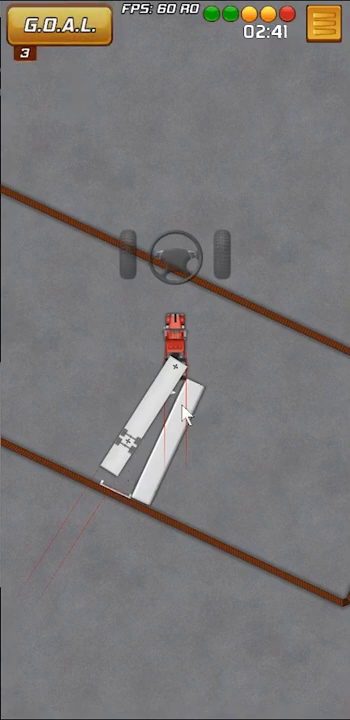
mouse_move(117, 403)
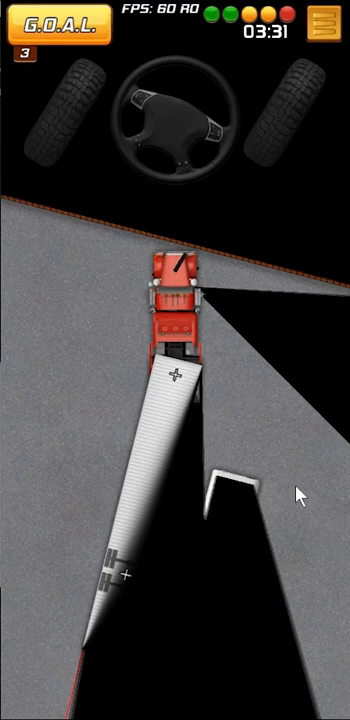
mouse_move(215, 365)
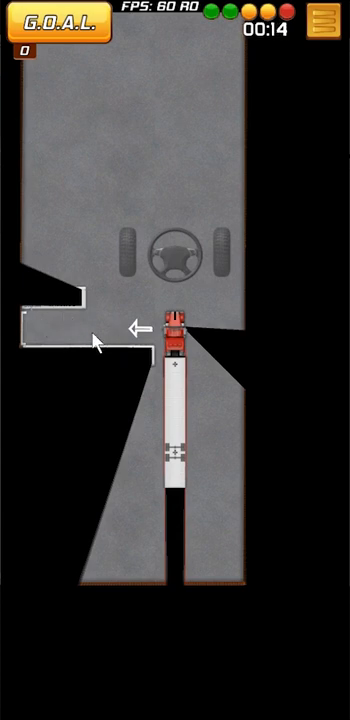
mouse_move(122, 418)
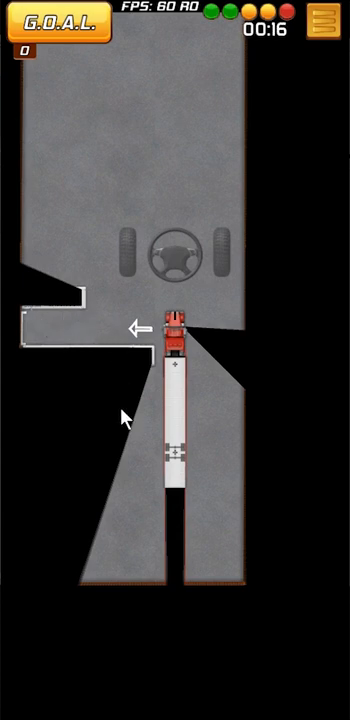